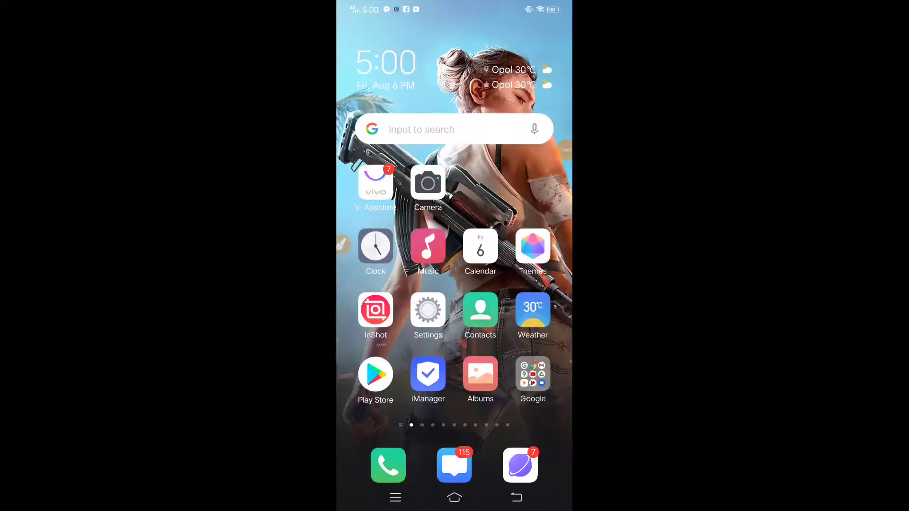
Step: Launch the Google Play Store from the home screen
left_click(374, 373)
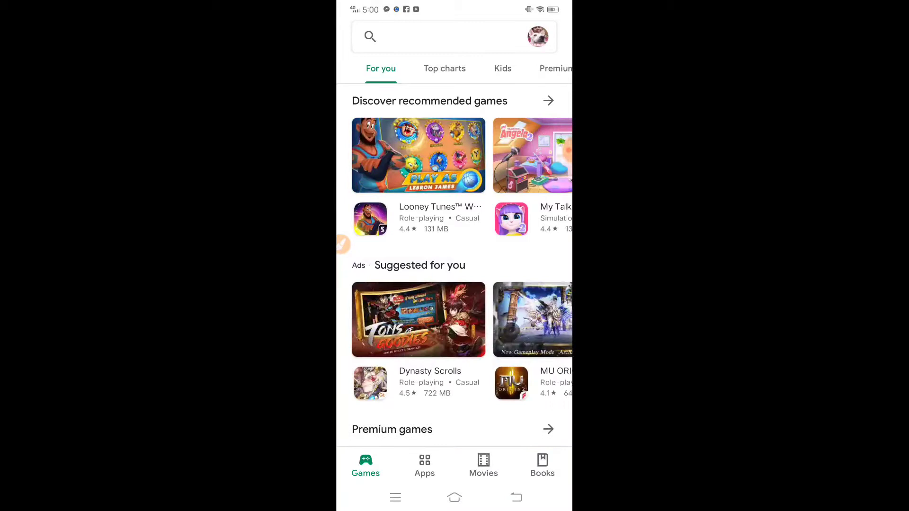
Step: Search the store for "screen mirroring" using the suggested query
left_click(454, 37)
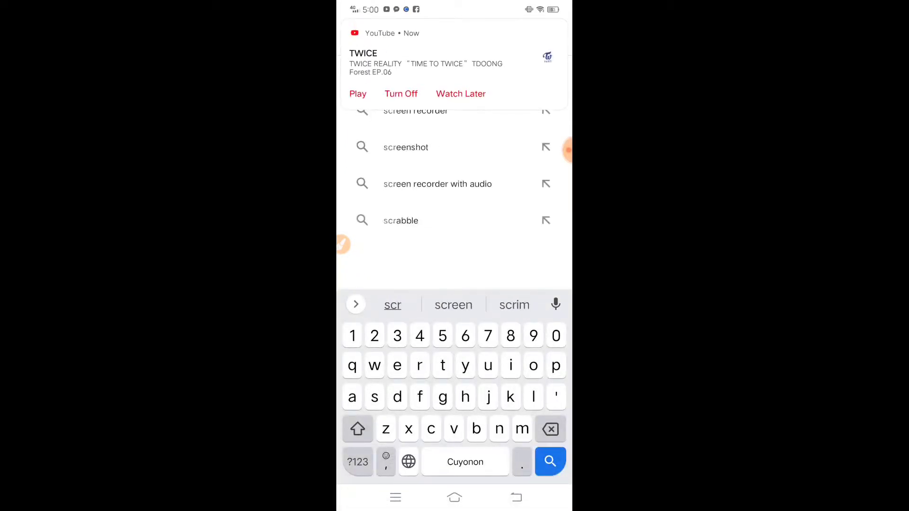
type("ee")
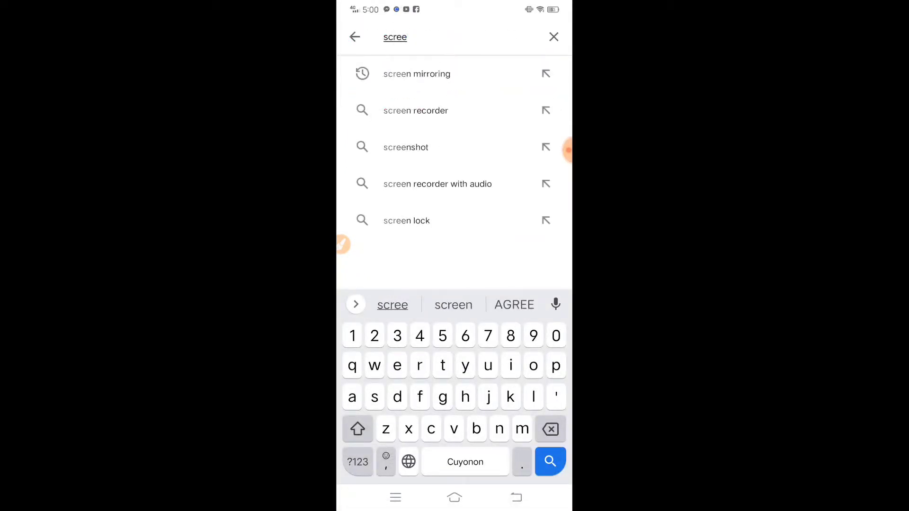
left_click(415, 74)
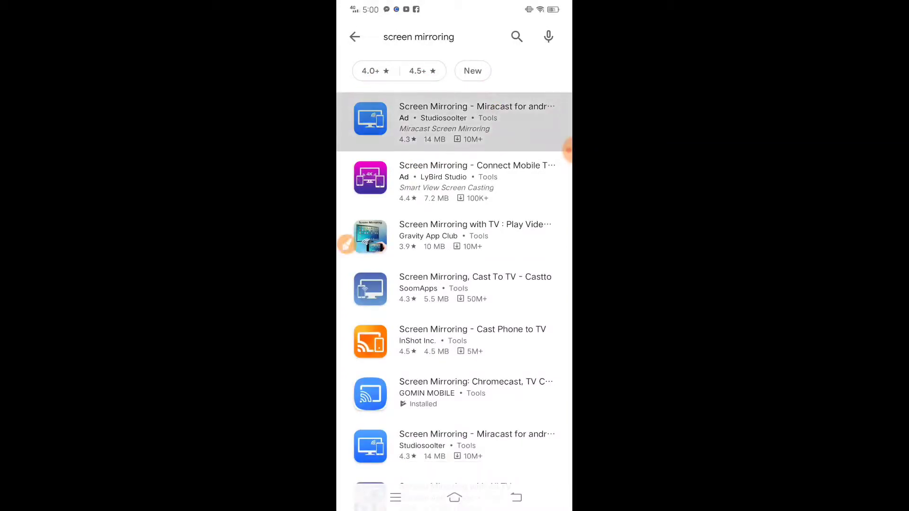
Step: Open the top Screen Mirroring app listing and install it
left_click(475, 122)
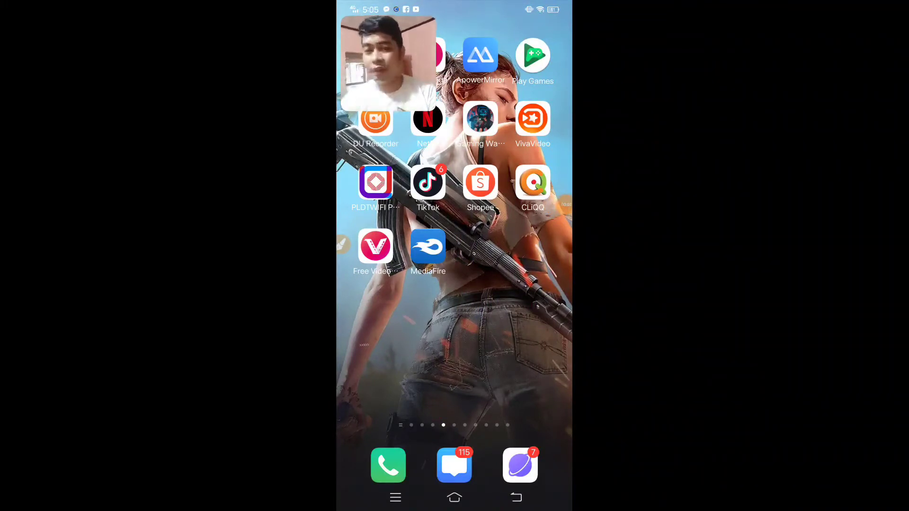
Step: Launch the Screen Mirroring app from the apps page and choose Select Device
scroll("left", 3)
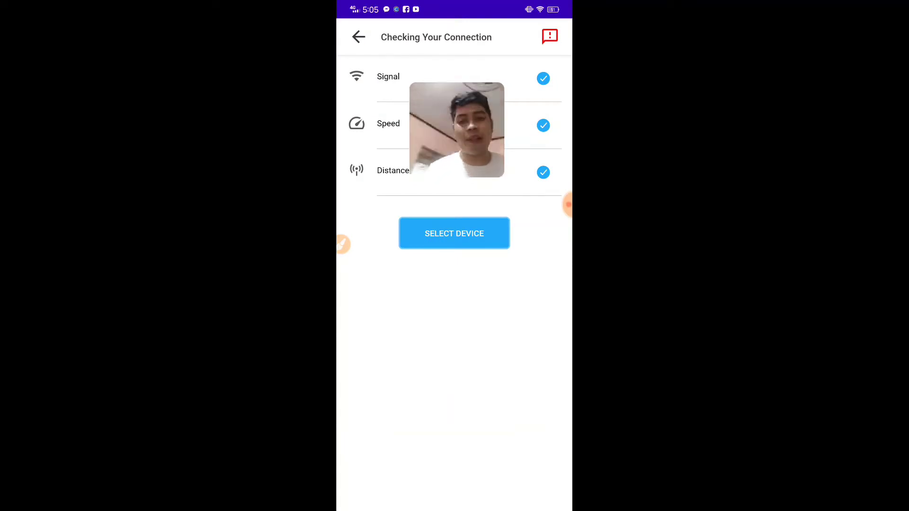
left_click(454, 233)
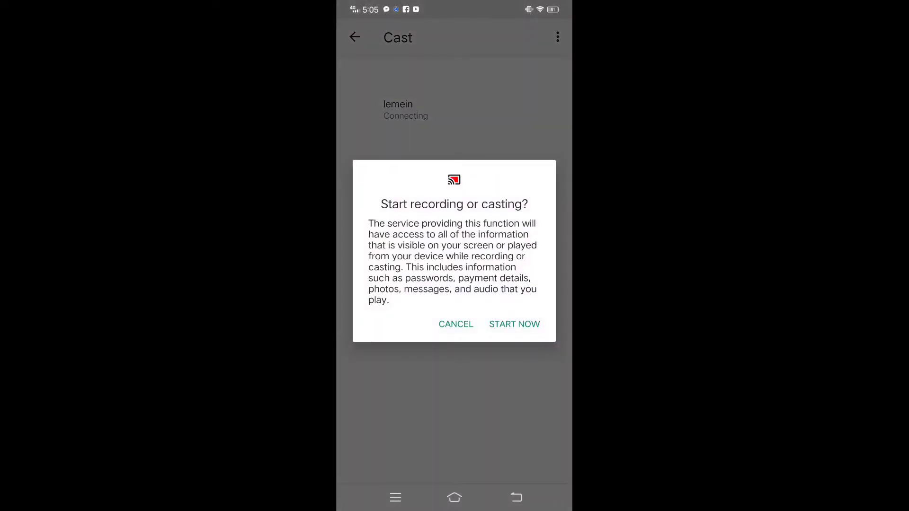
Step: Confirm Start Now to begin casting the phone screen to "lemein"
left_click(513, 324)
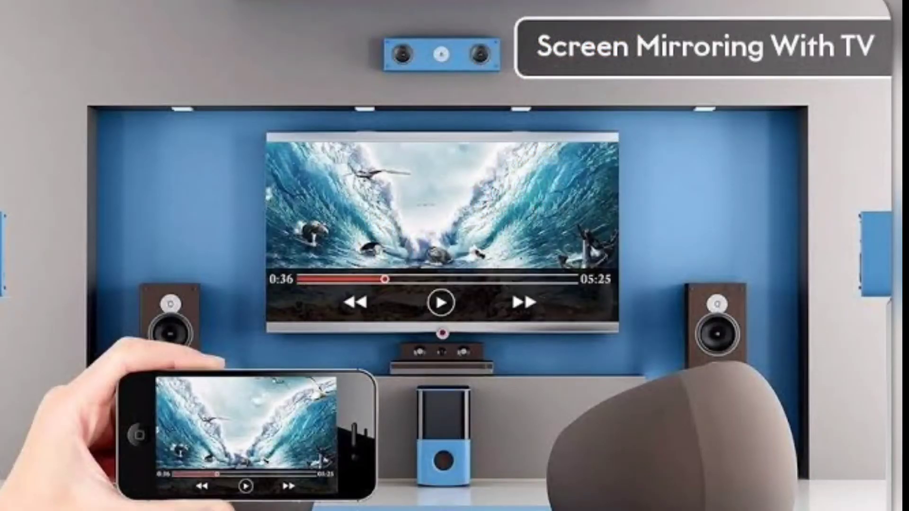